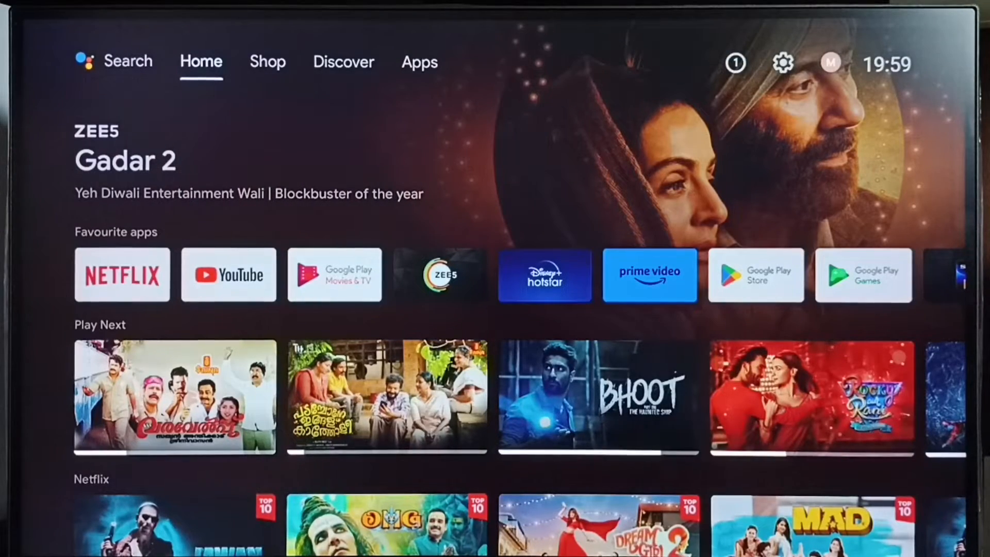
Switch from Home to the Apps tab listing Netflix, YouTube, X-plore and LeanKey Keyboard.
{"action": "left_click", "coordinate": [419, 62]}
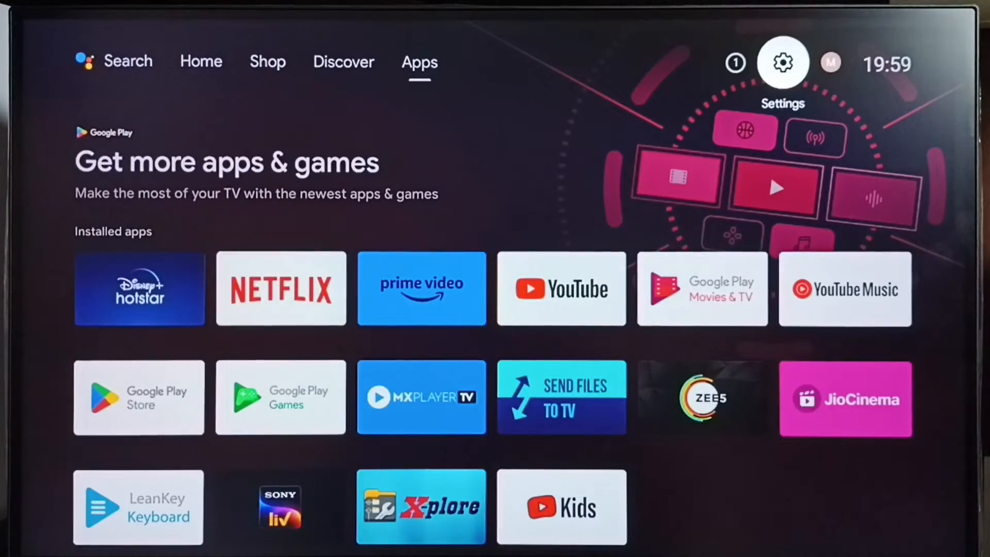
Go to Settings > Device Preferences > Storage.
{"action": "left_click", "coordinate": [782, 62]}
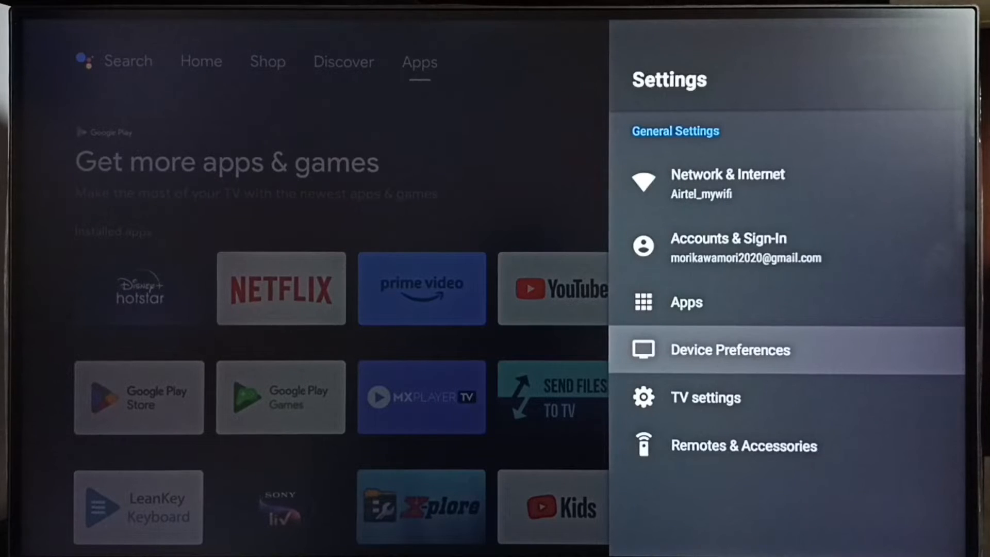
{"action": "left_click", "coordinate": [730, 349]}
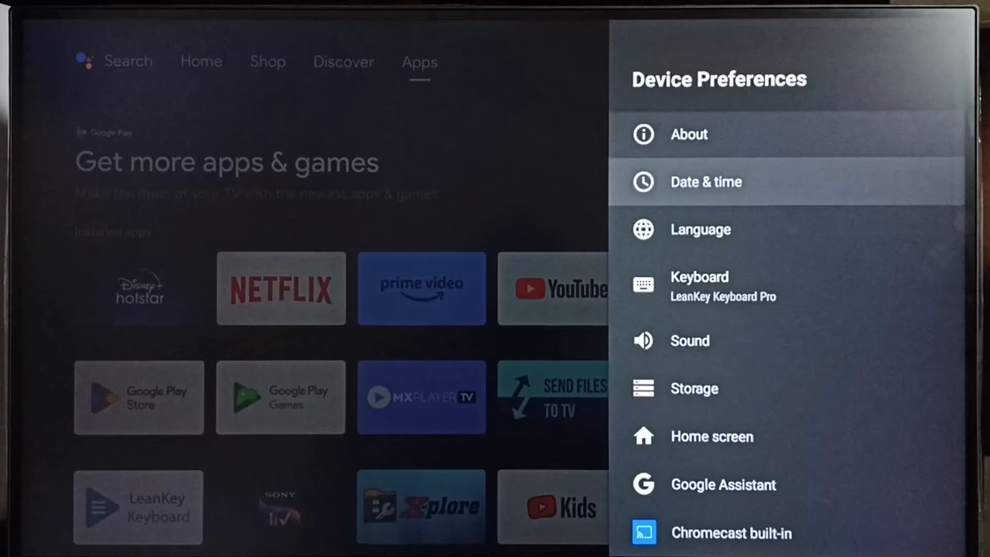
{"action": "scroll", "scroll_direction": "down", "scroll_amount": 3}
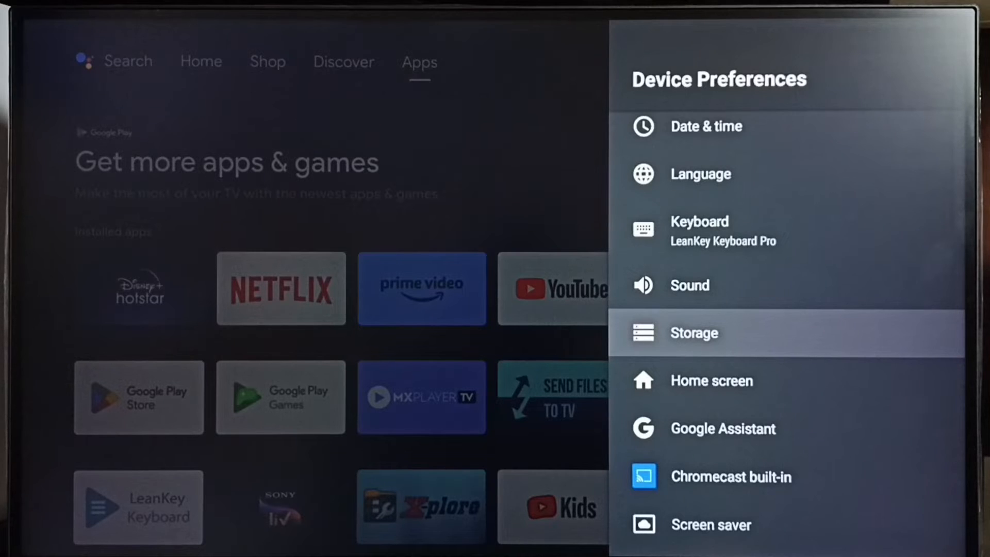
{"action": "left_click", "coordinate": [694, 332]}
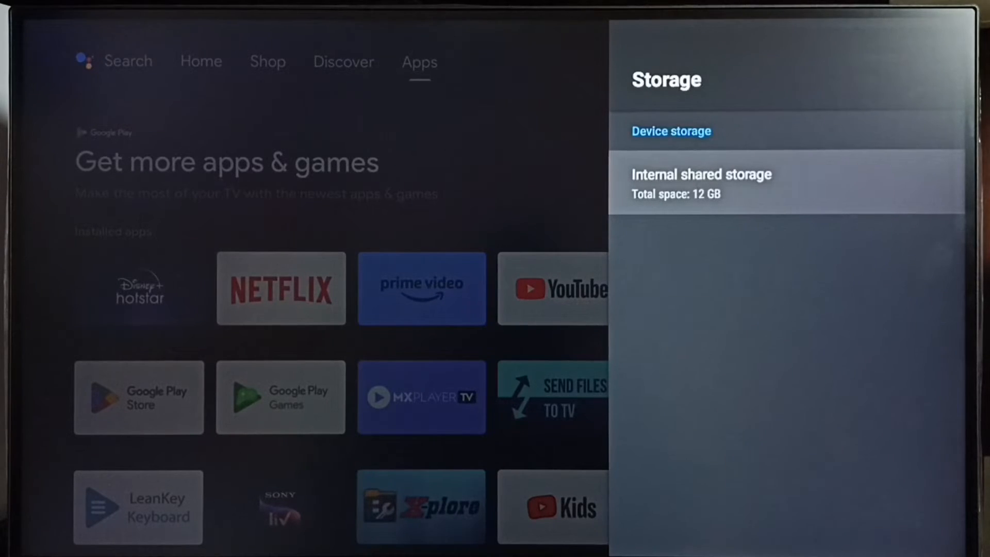
Open Internal shared storage and select Cached data to bring up the clear prompt.
{"action": "left_click", "coordinate": [699, 183]}
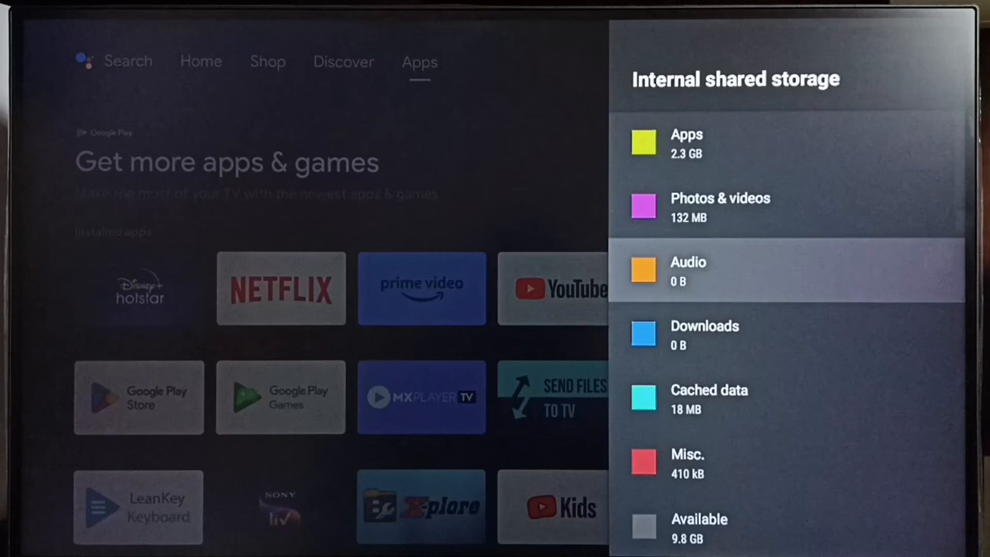
{"action": "scroll", "scroll_direction": "down", "scroll_amount": 3}
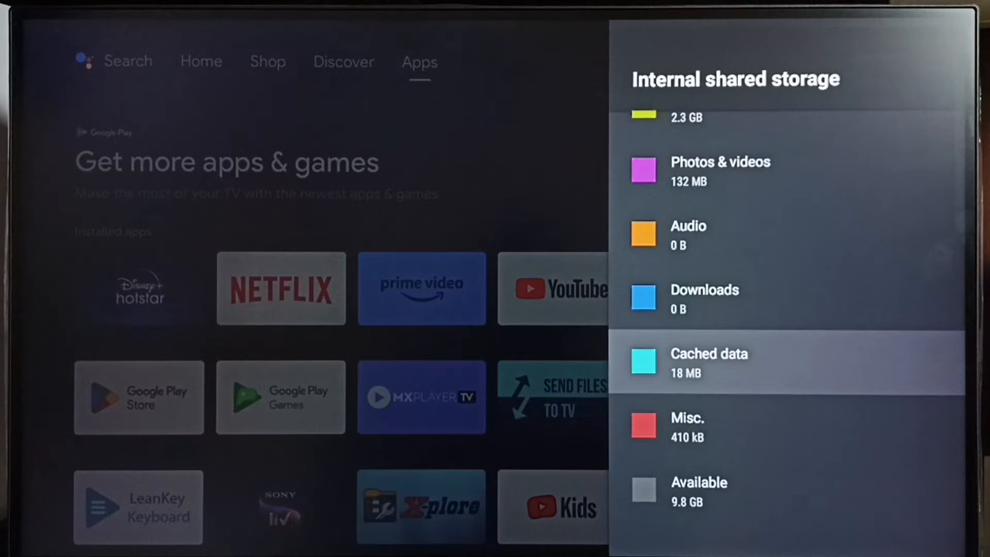
{"action": "left_click", "coordinate": [708, 354]}
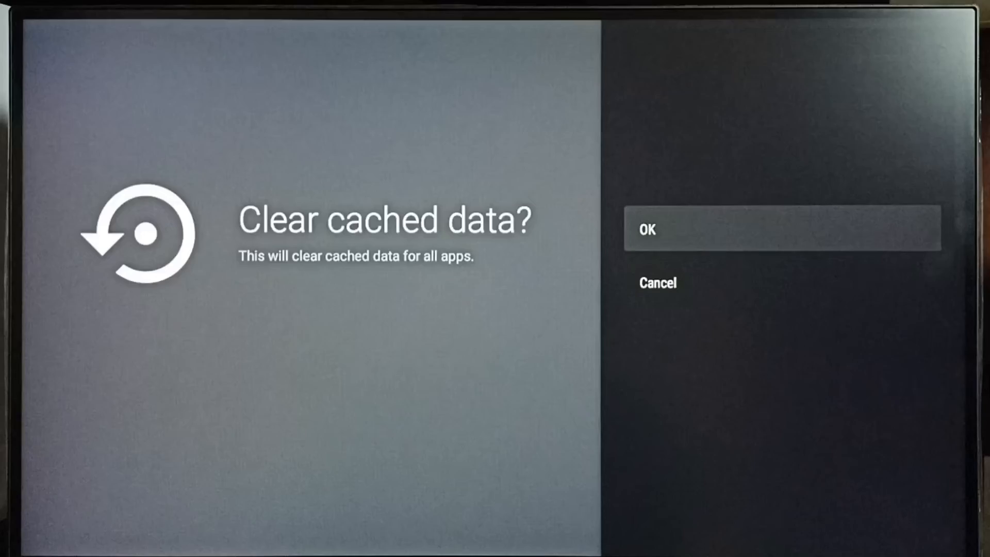
Confirm OK in the 'Clear cached data?' dialog for all apps.
{"action": "left_click", "coordinate": [781, 227]}
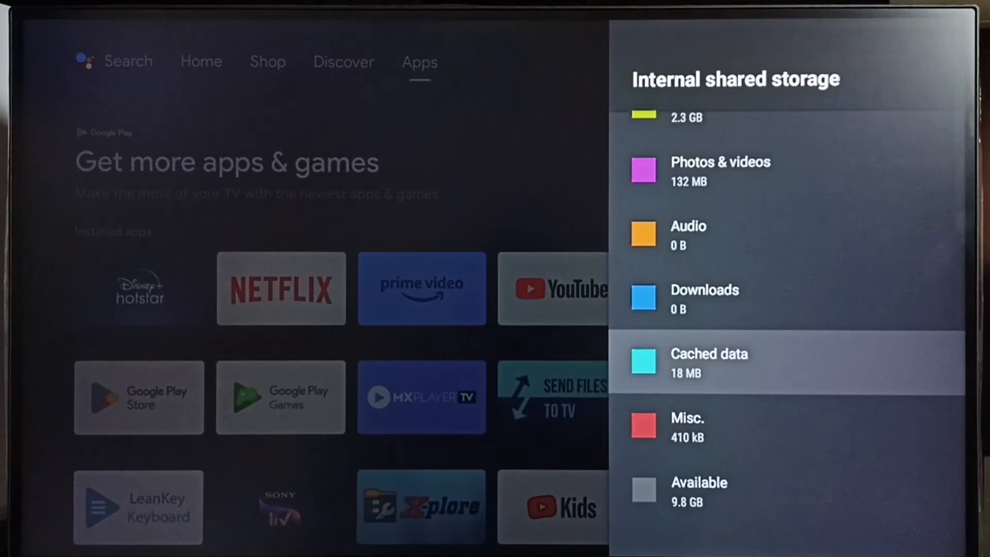